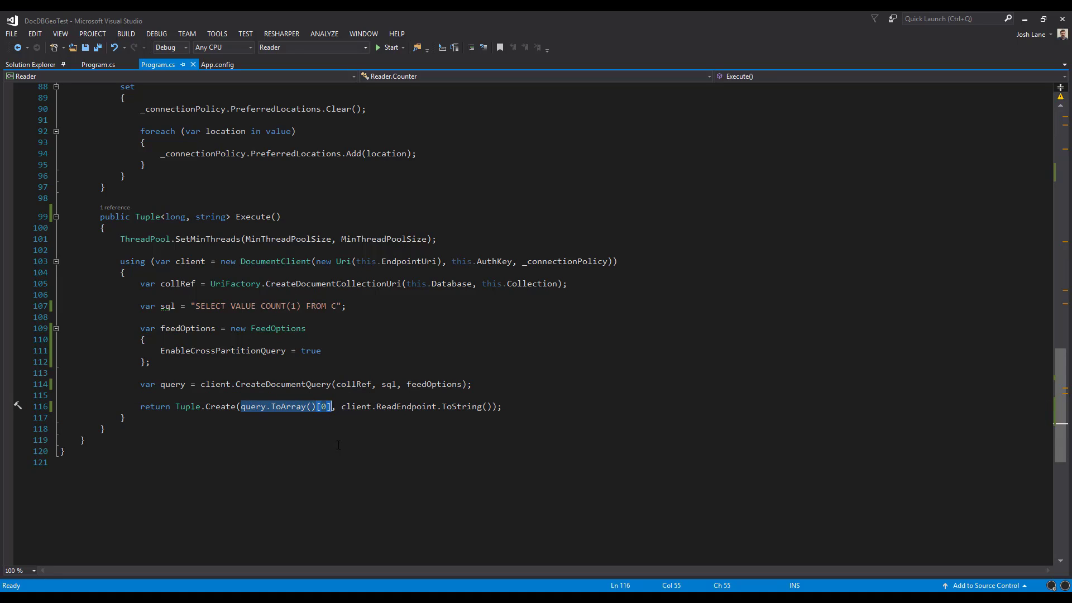
Review the Reader's Program.cs, highlighting the document count query and scrolling up to the Execute method.
{"action": "double_click", "coordinate": [355, 407]}
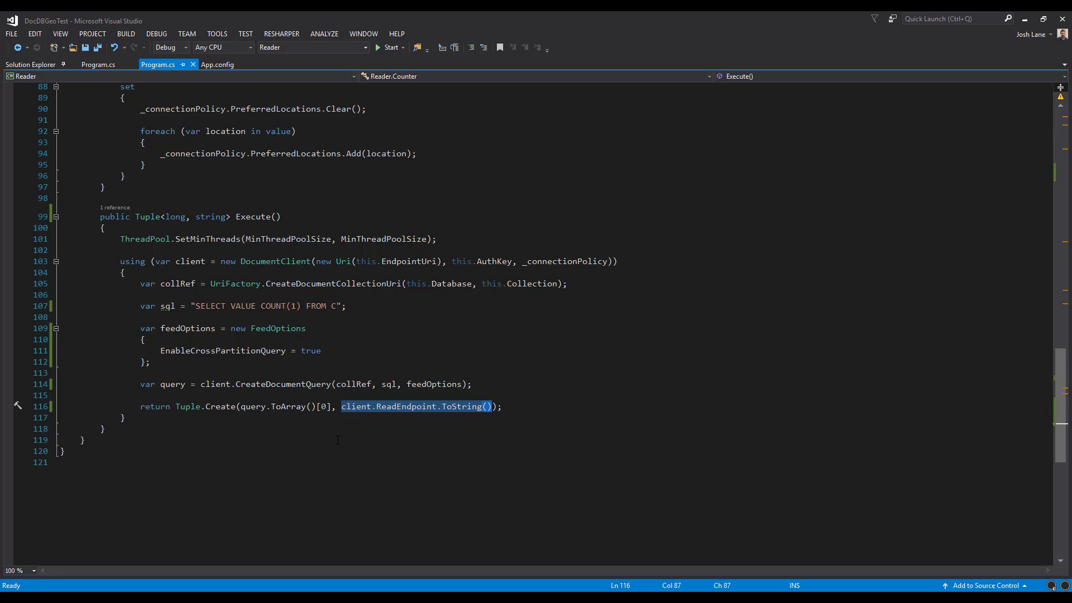
{"action": "left_click", "coordinate": [253, 216]}
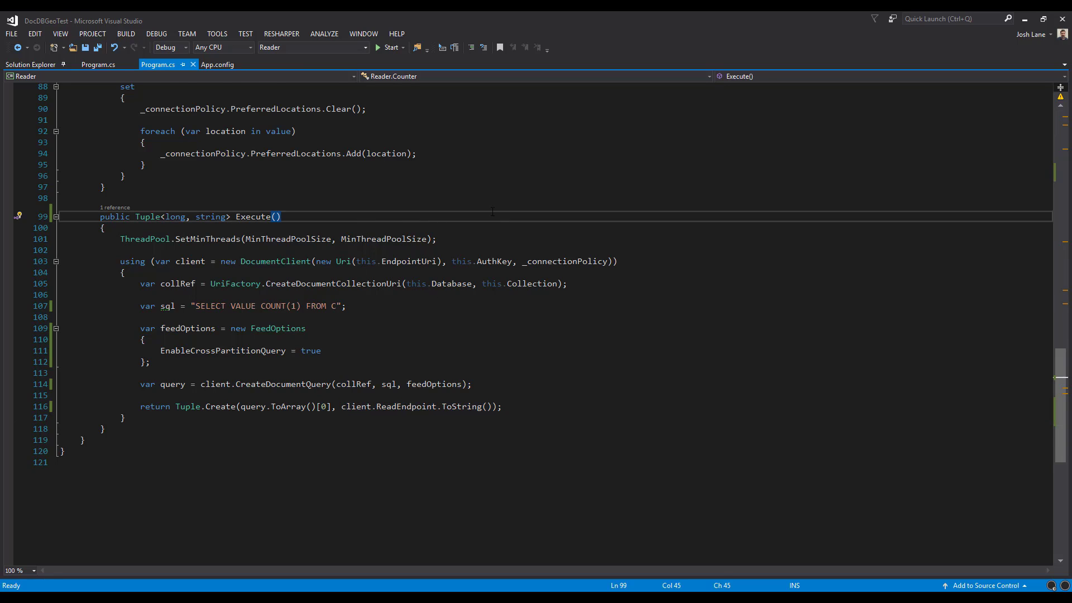
{"action": "scroll", "scroll_direction": "up", "scroll_amount": 3}
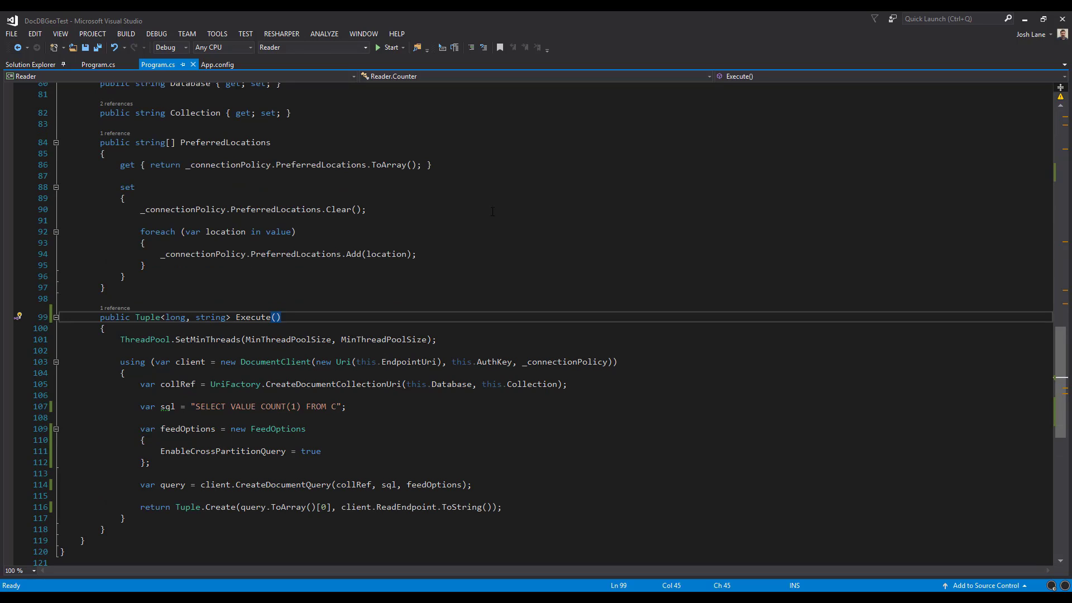
{"action": "mouse_move", "coordinate": [497, 202]}
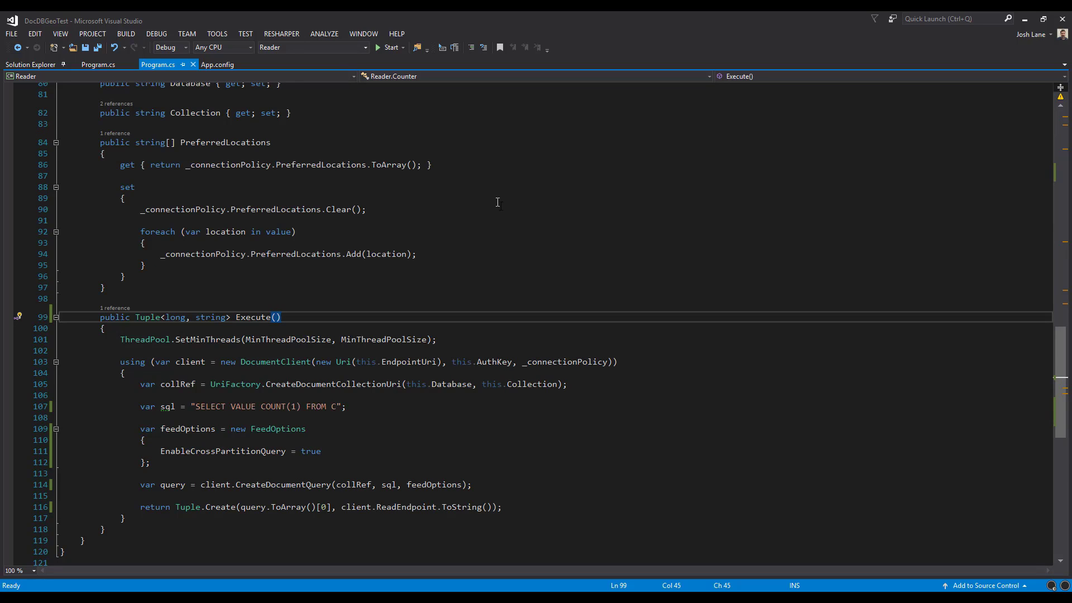
{"action": "mouse_move", "coordinate": [504, 212]}
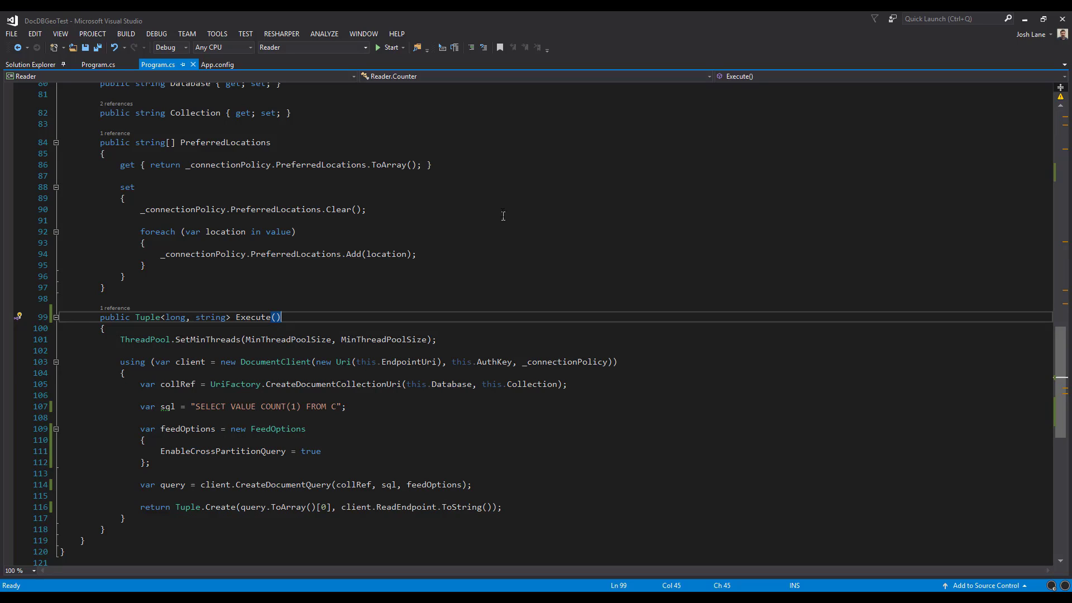
{"action": "scroll", "scroll_direction": "up", "scroll_amount": 3}
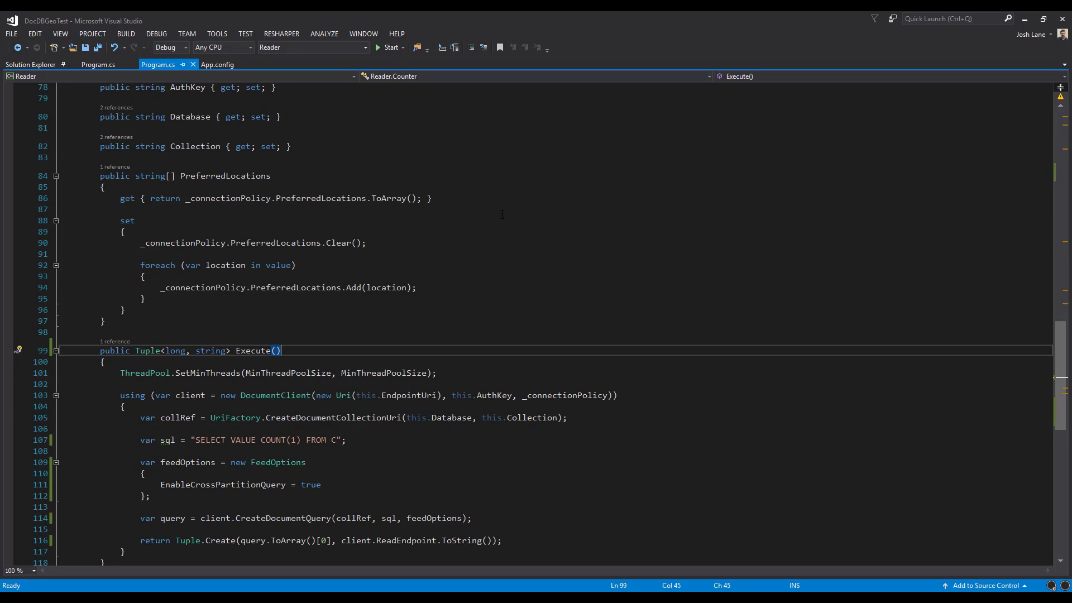
{"action": "scroll", "scroll_direction": "up", "scroll_amount": 3}
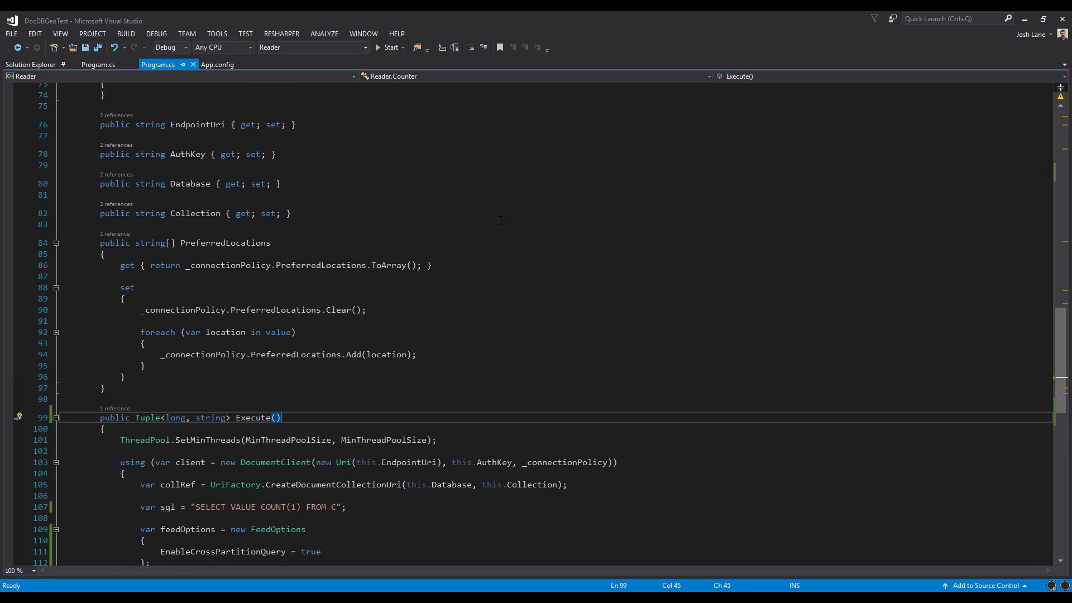
{"action": "scroll", "scroll_direction": "up", "scroll_amount": 3}
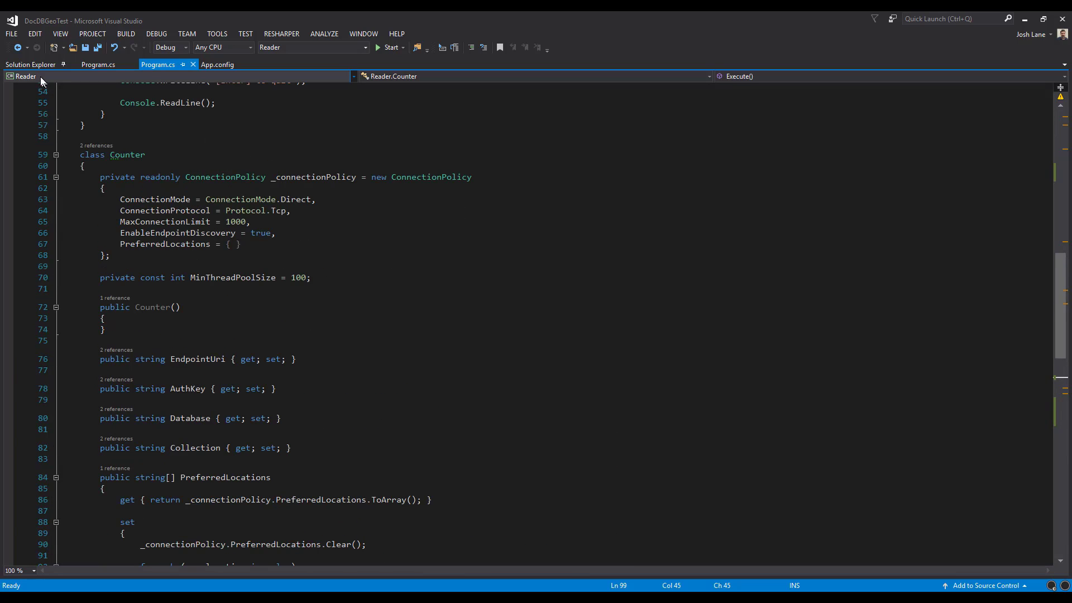
Show the DocDBGeoTest solution's Reader and Remover projects, select Reader and bring up the DEBUG menu.
{"action": "left_click", "coordinate": [29, 65]}
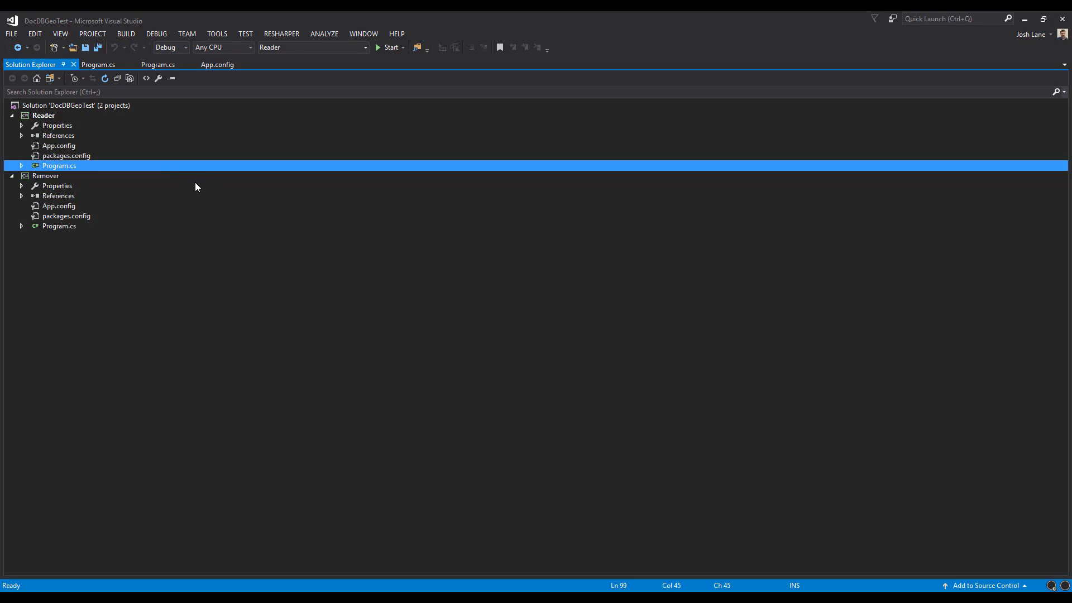
{"action": "mouse_move", "coordinate": [154, 176]}
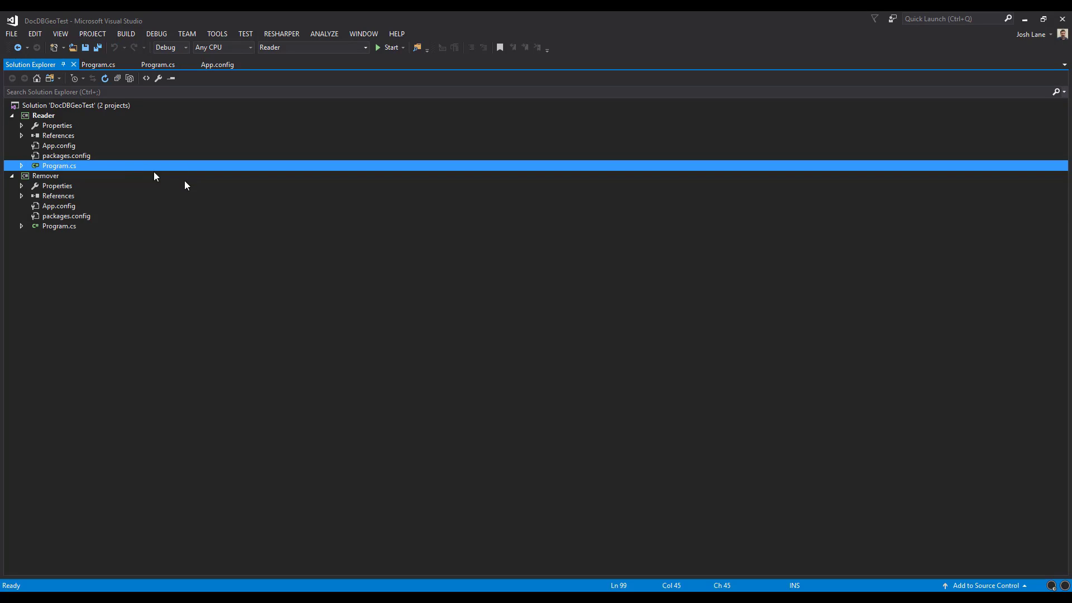
{"action": "left_click", "coordinate": [44, 115]}
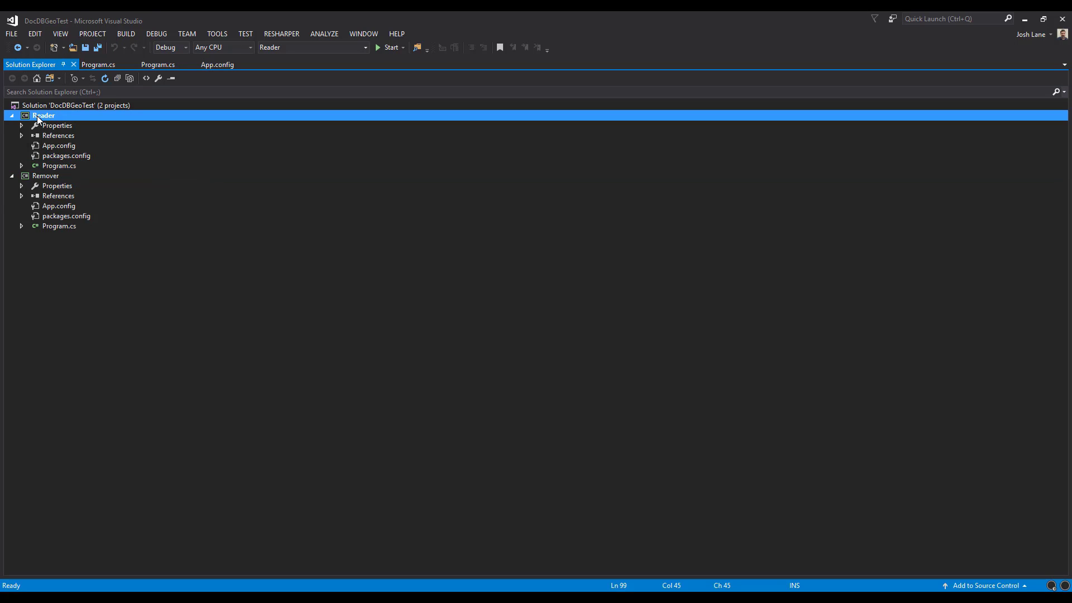
{"action": "left_click", "coordinate": [157, 33]}
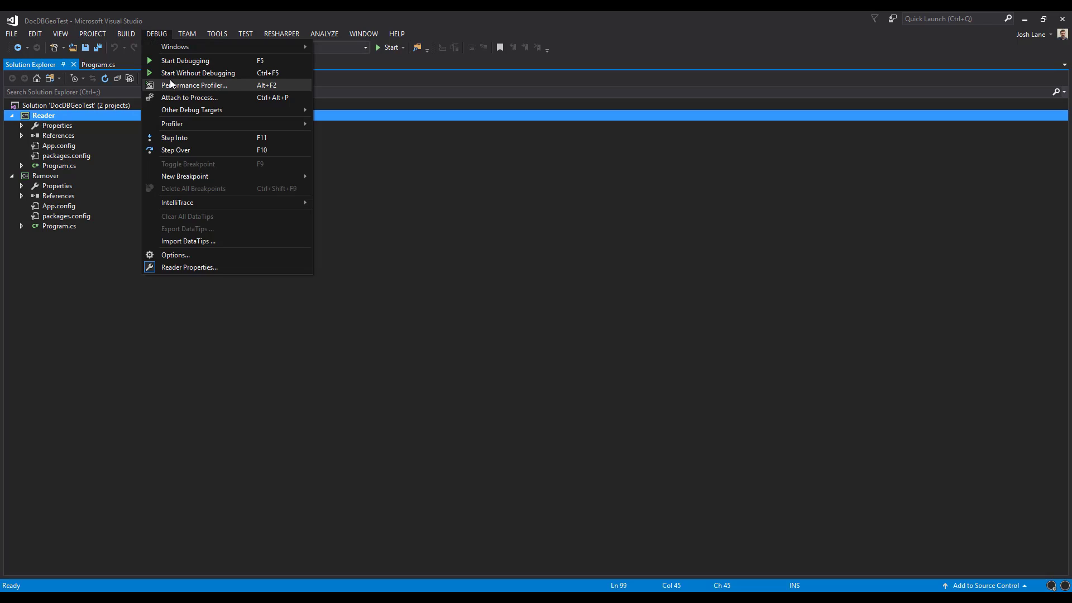
Start Reader without debugging and answer the region prompt with Central US.
{"action": "left_click", "coordinate": [198, 72]}
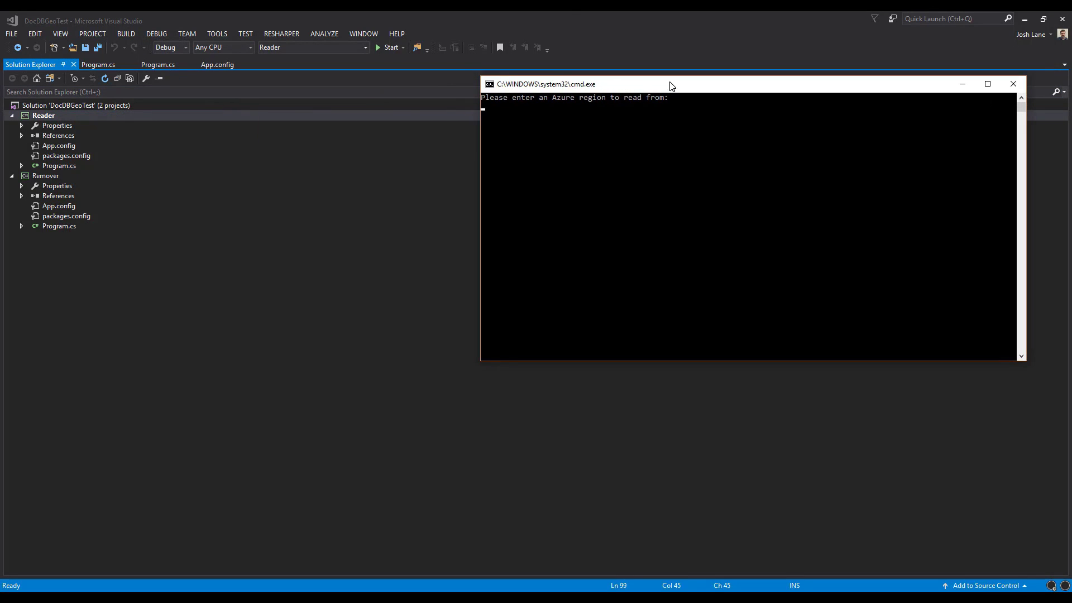
{"action": "type", "text": "Ce"}
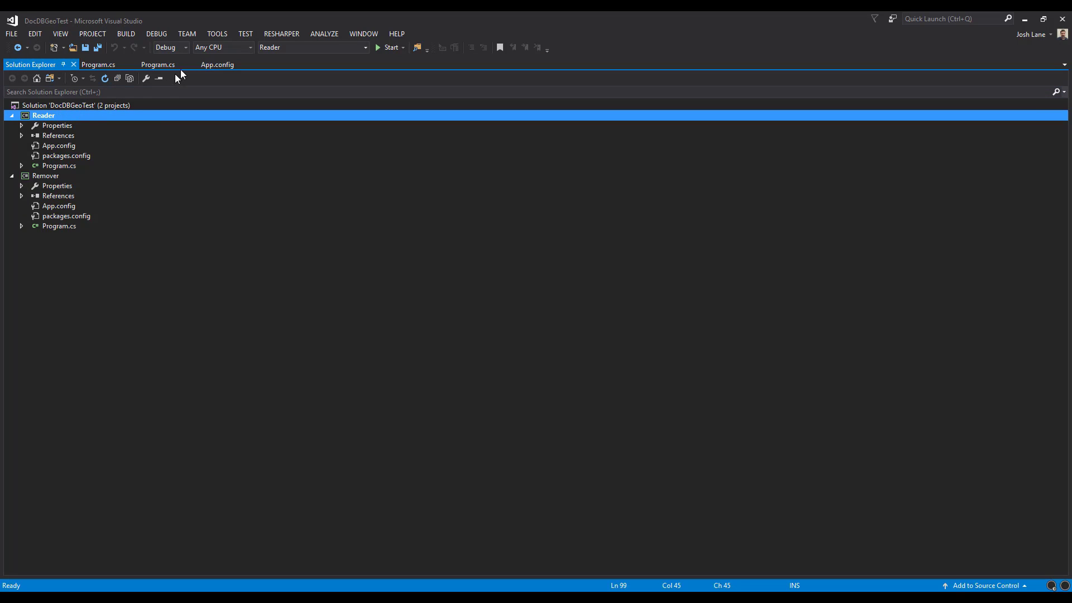
Start a second Reader instance reading from West US, both consoles reporting 29398 documents.
{"action": "left_click", "coordinate": [388, 47]}
{"action": "type", "text": "West US"}
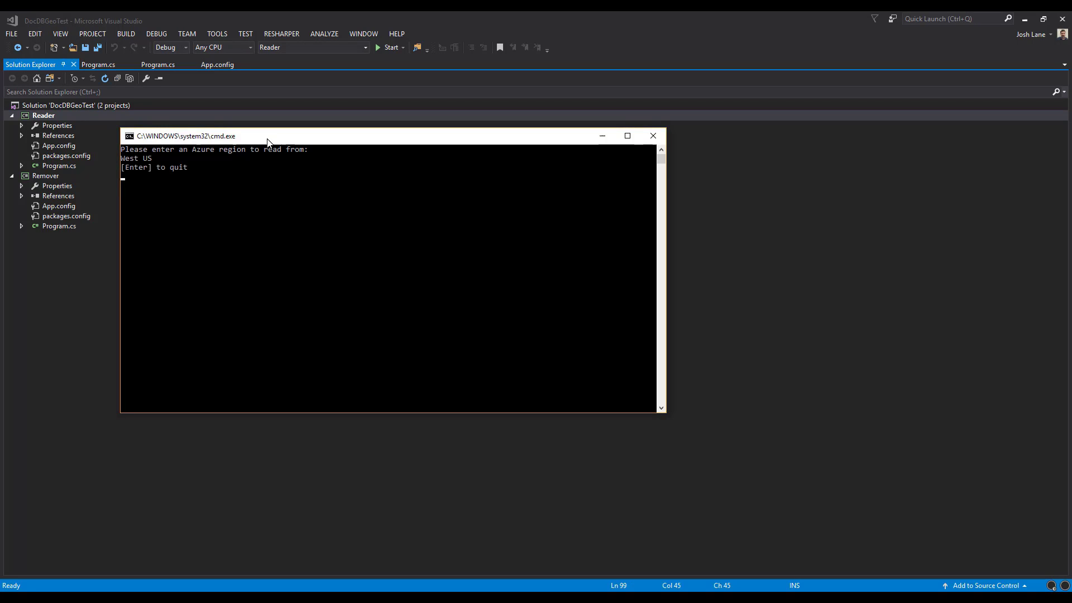
{"action": "key", "text": "alt+tab"}
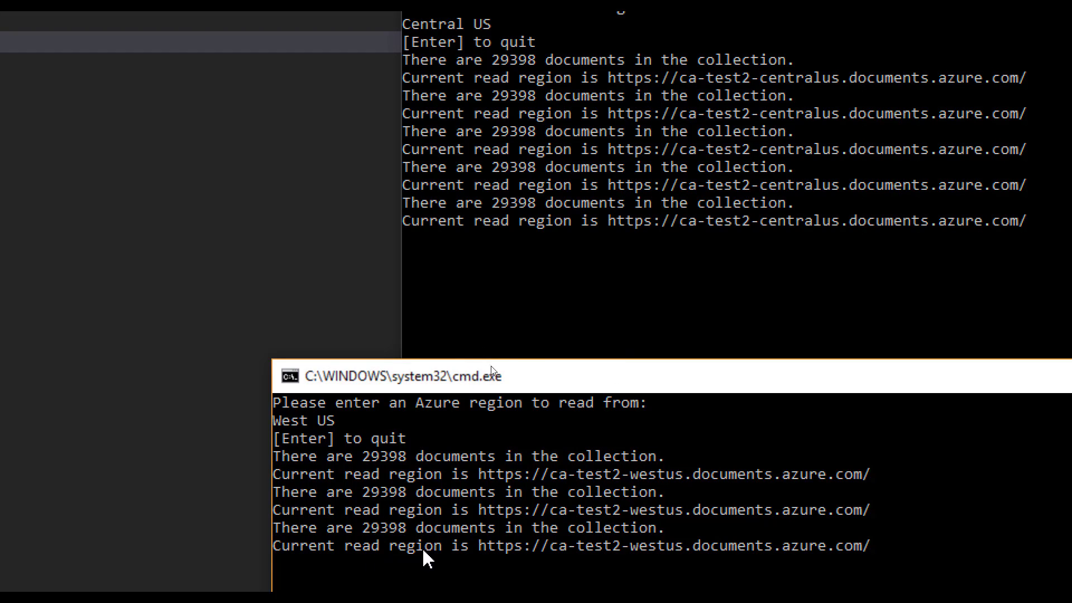
{"action": "mouse_move", "coordinate": [722, 558]}
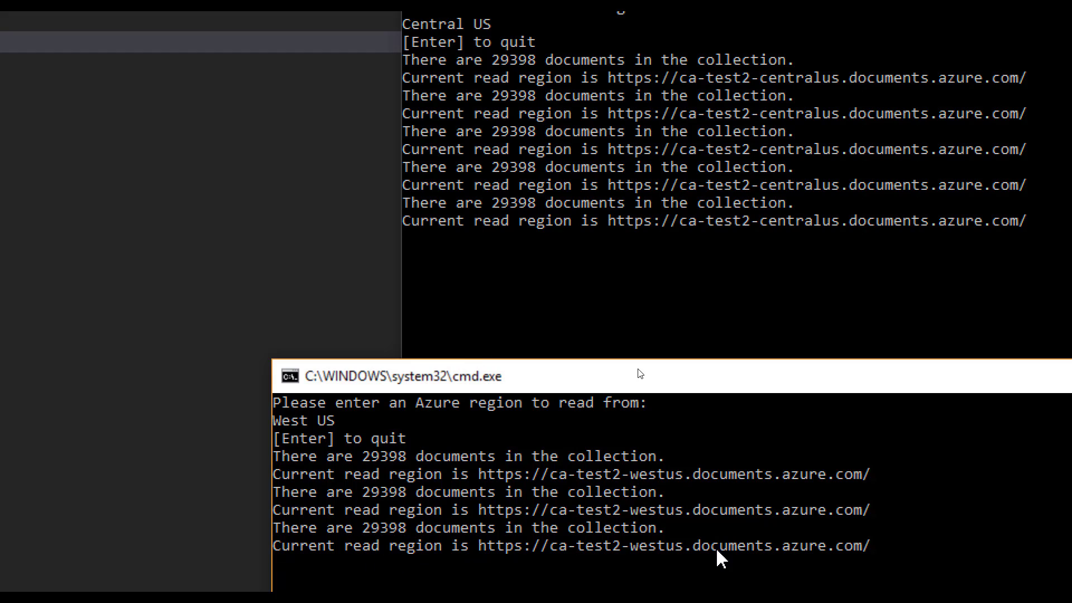
{"action": "mouse_move", "coordinate": [609, 357]}
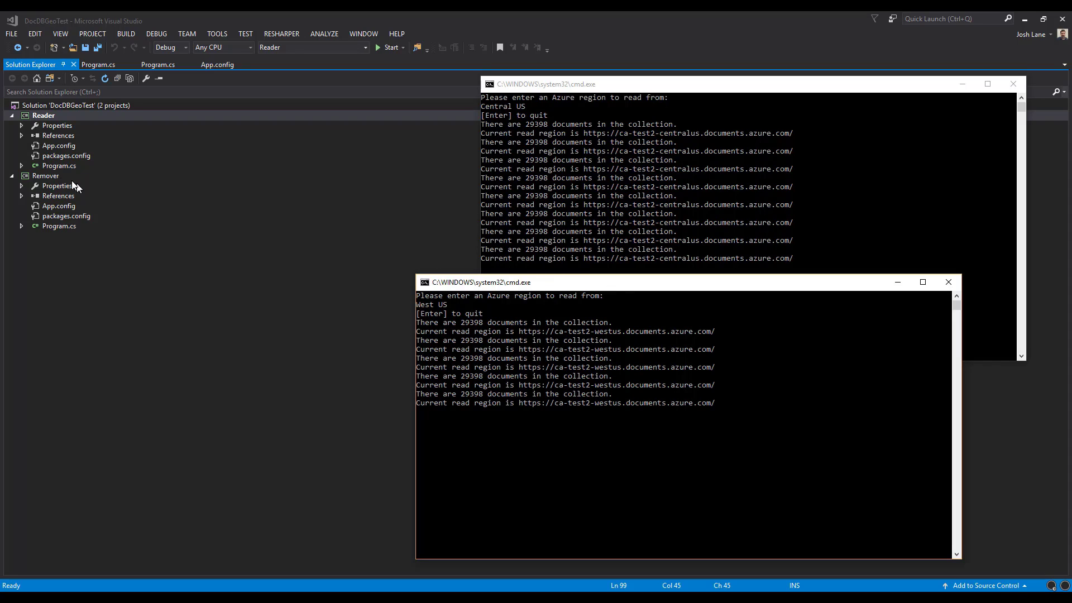
Make Remover the startup project and start it without debugging so both Reader counts drop toward 29396.
{"action": "left_click", "coordinate": [47, 175]}
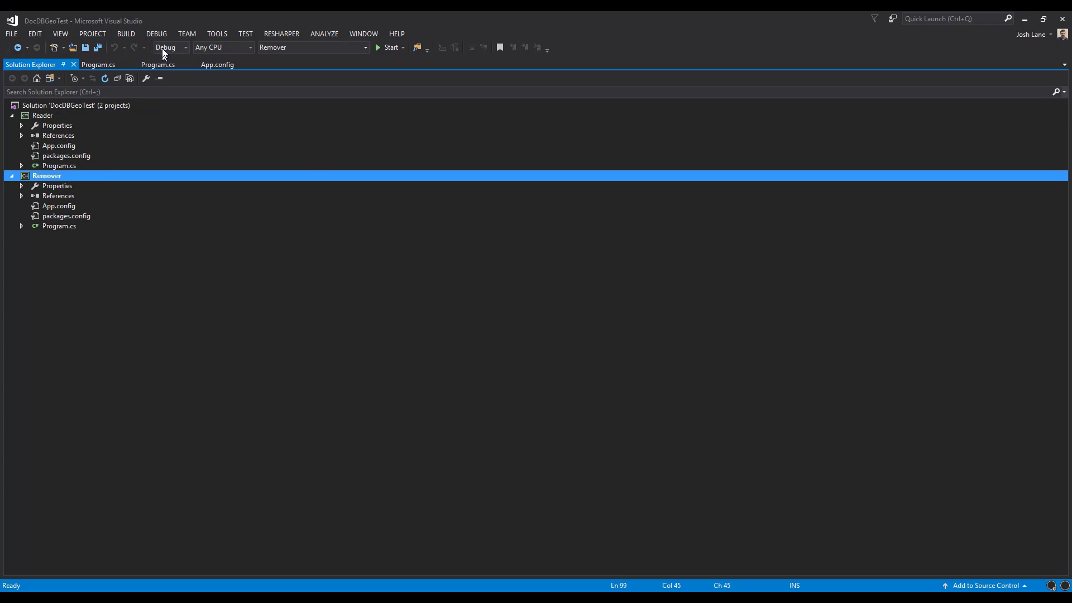
{"action": "left_click", "coordinate": [157, 33]}
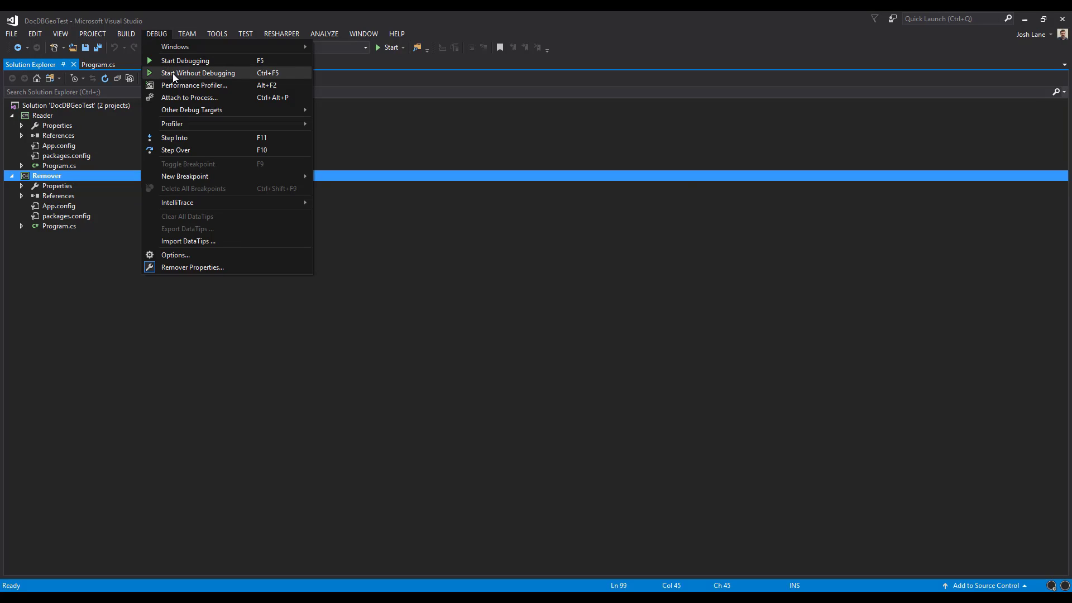
{"action": "key", "text": "alt+tab"}
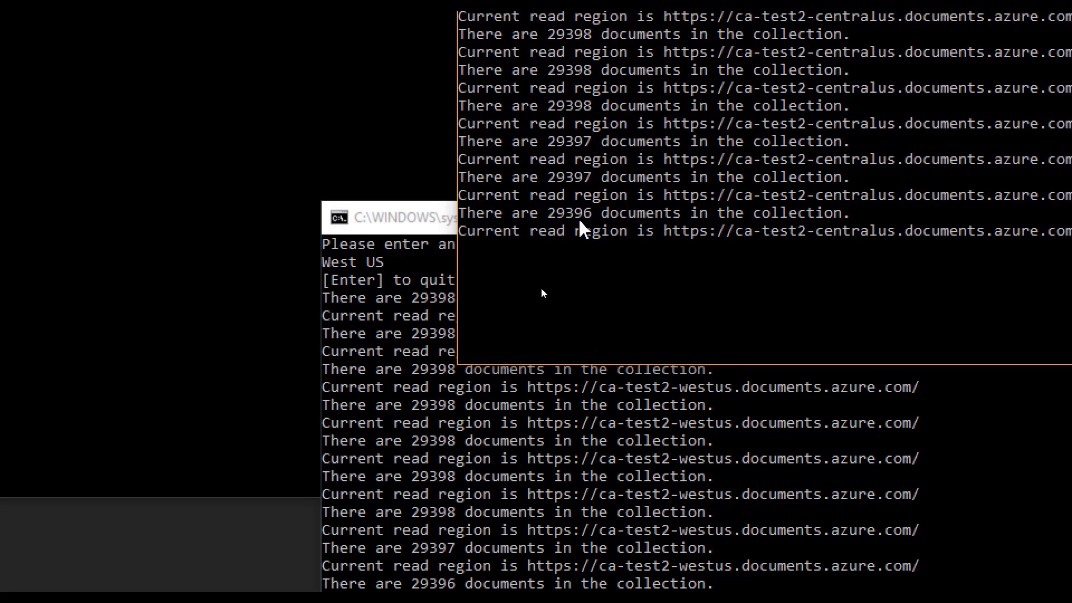
{"action": "mouse_move", "coordinate": [649, 248]}
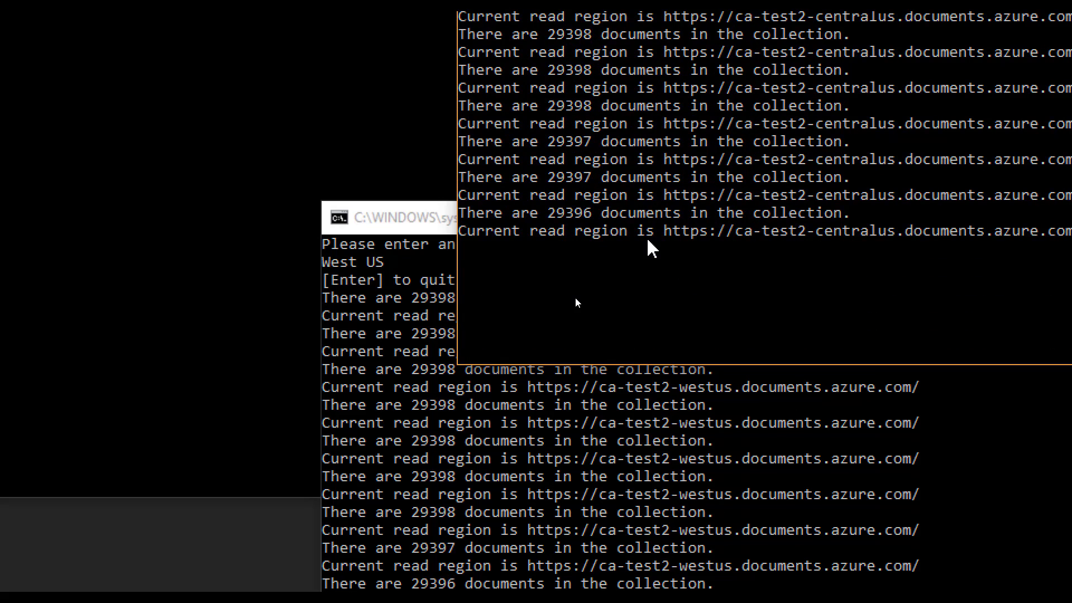